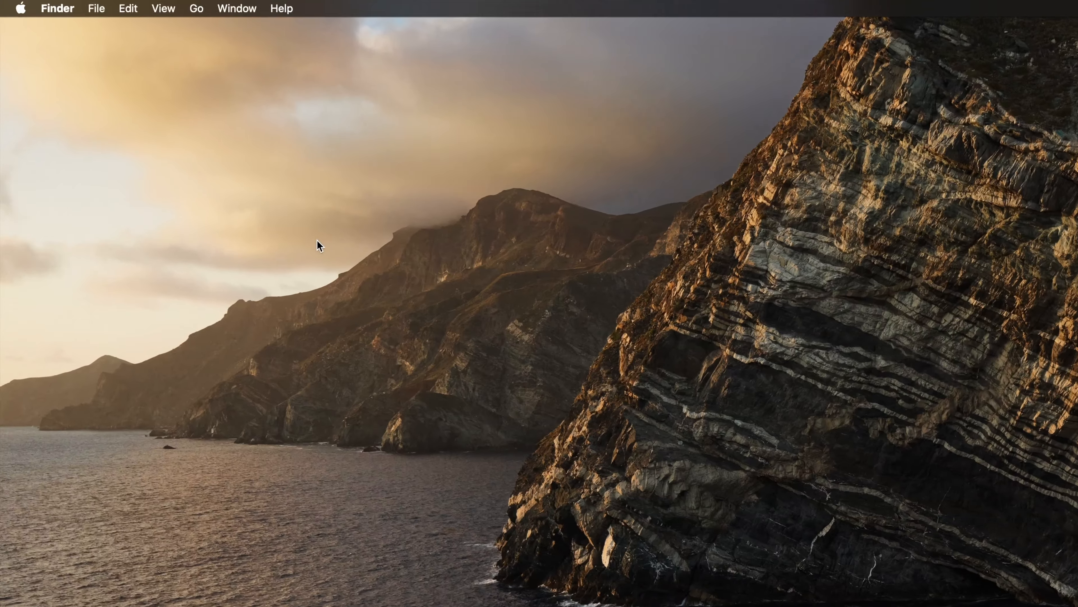
Reach the Sharing pane via the Apple menu and System Preferences
{"action": "left_click", "coordinate": [21, 9]}
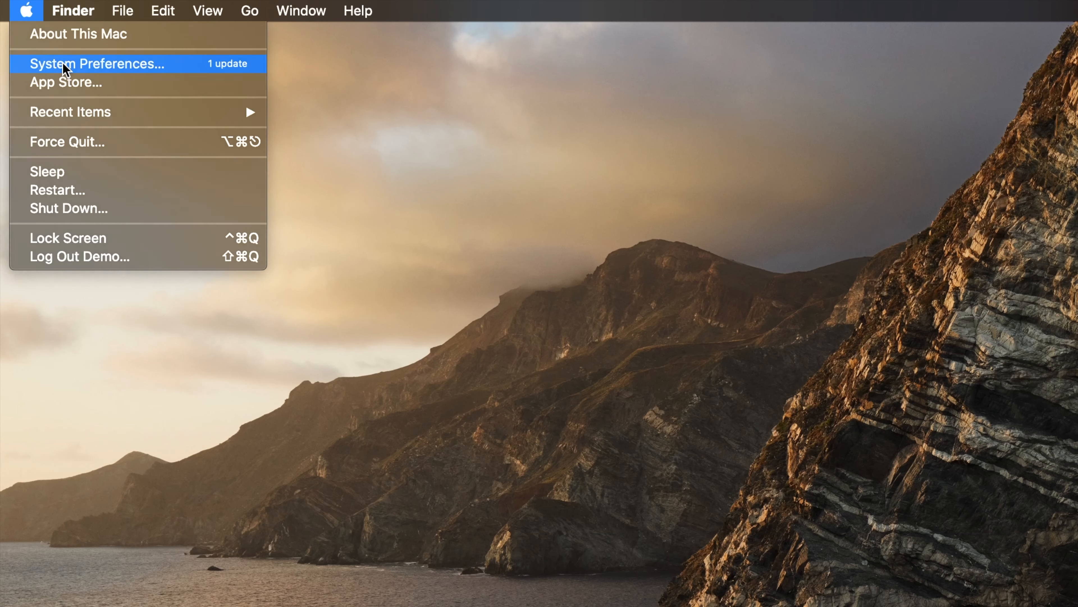
{"action": "left_click", "coordinate": [97, 64]}
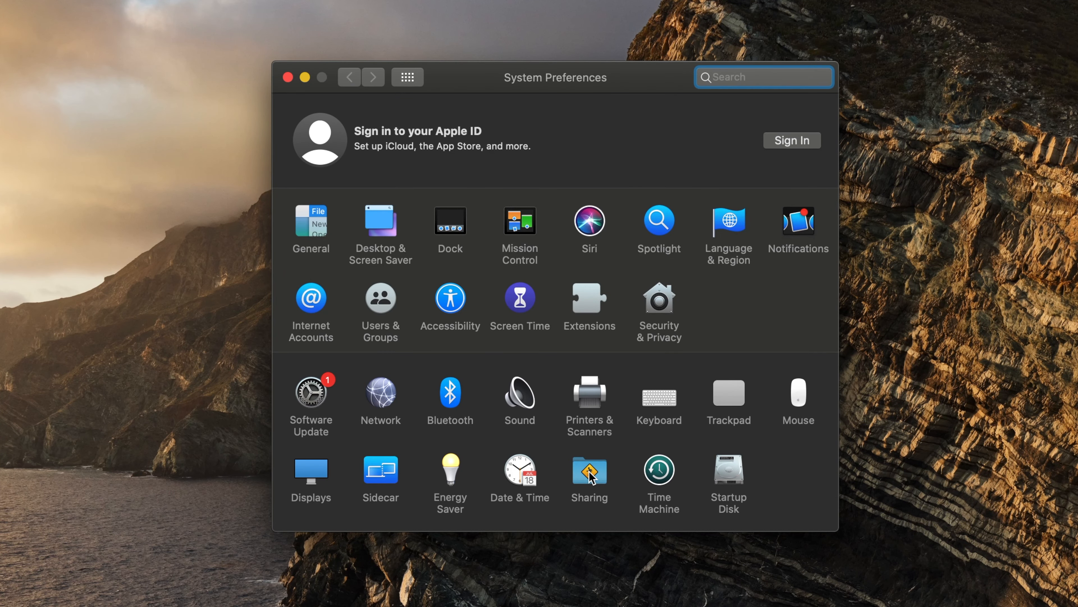
{"action": "left_click", "coordinate": [588, 471]}
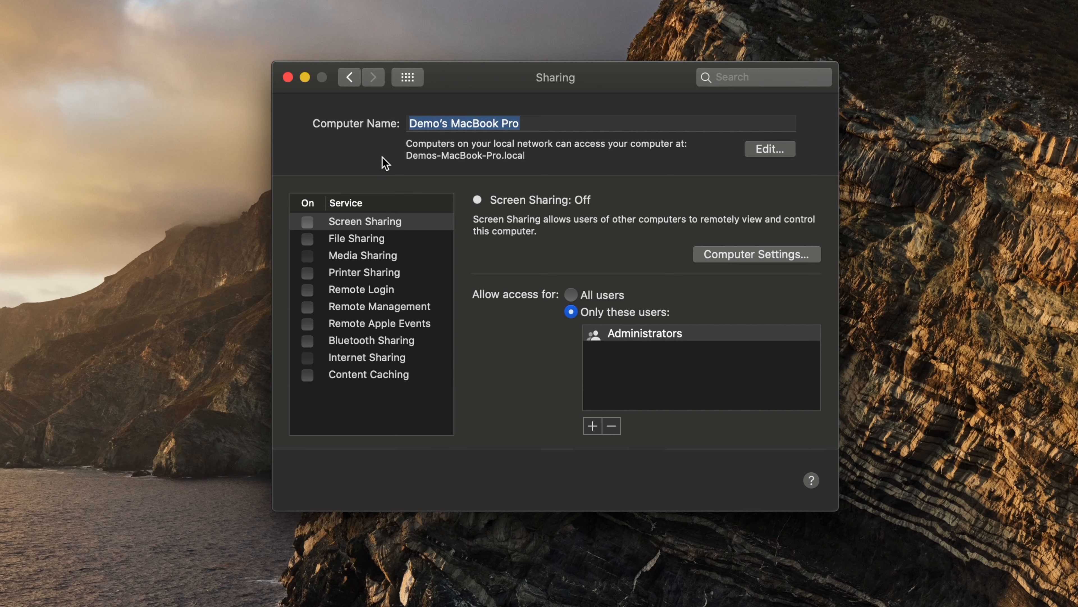
Enter 'Buddy Blaster' as the new Computer Name
{"action": "type", "text": "Buddy"}
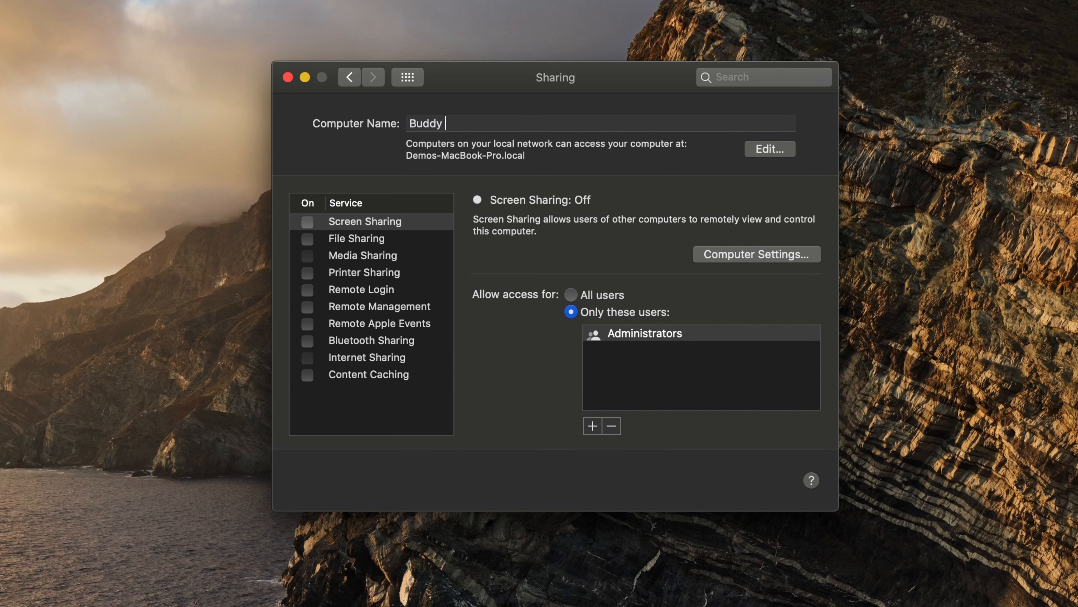
{"action": "type", "text": "Blaster"}
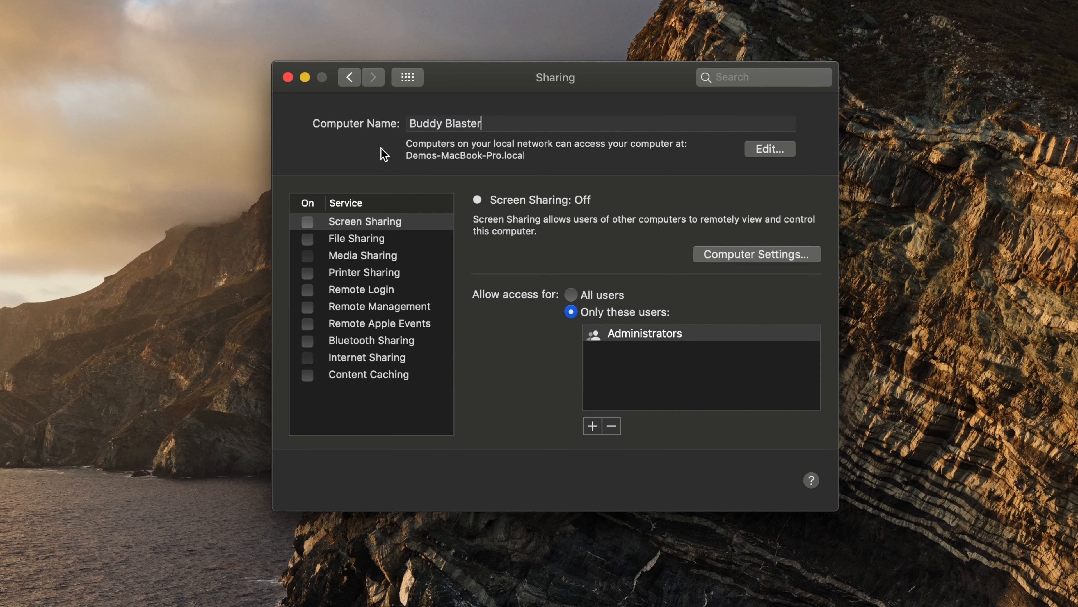